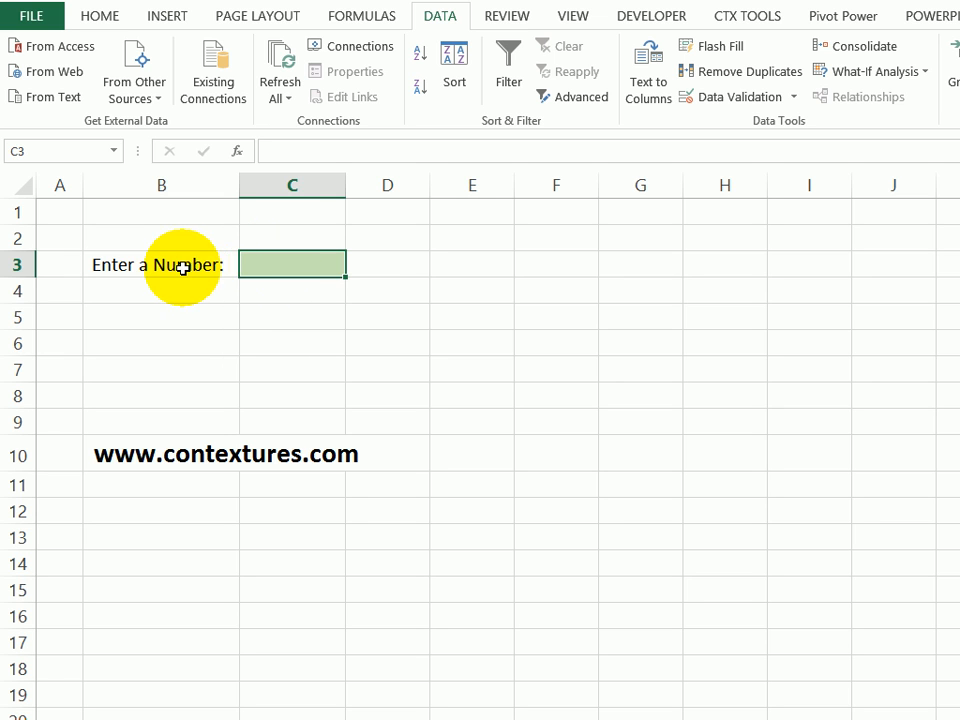
mouse_move(323, 253)
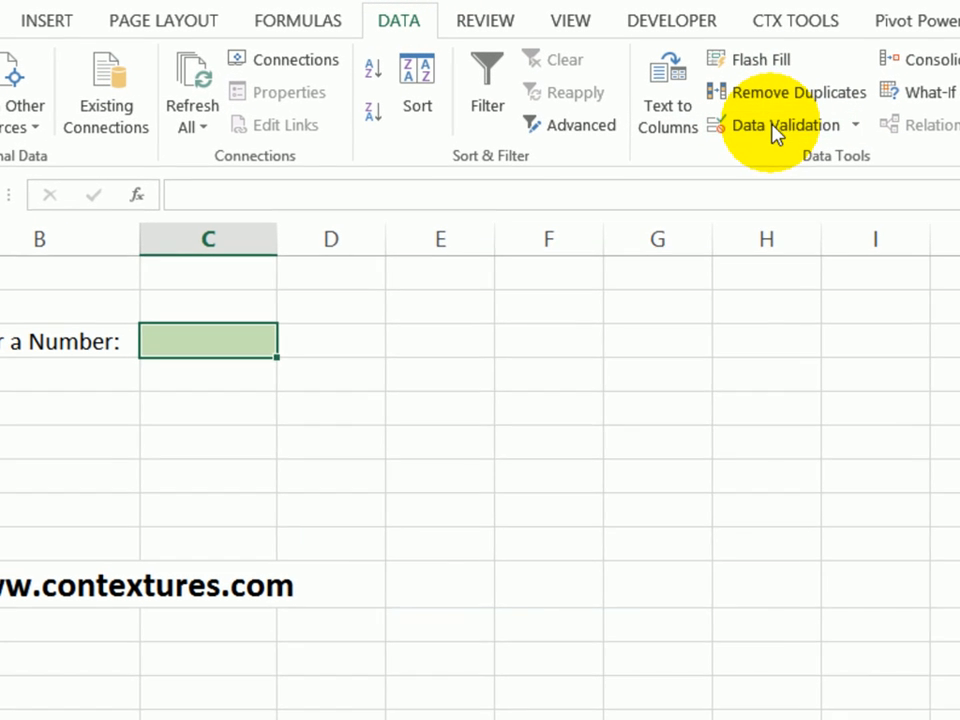
Step: Start a Data Validation rule on C3 allowing only Whole number values
click(782, 124)
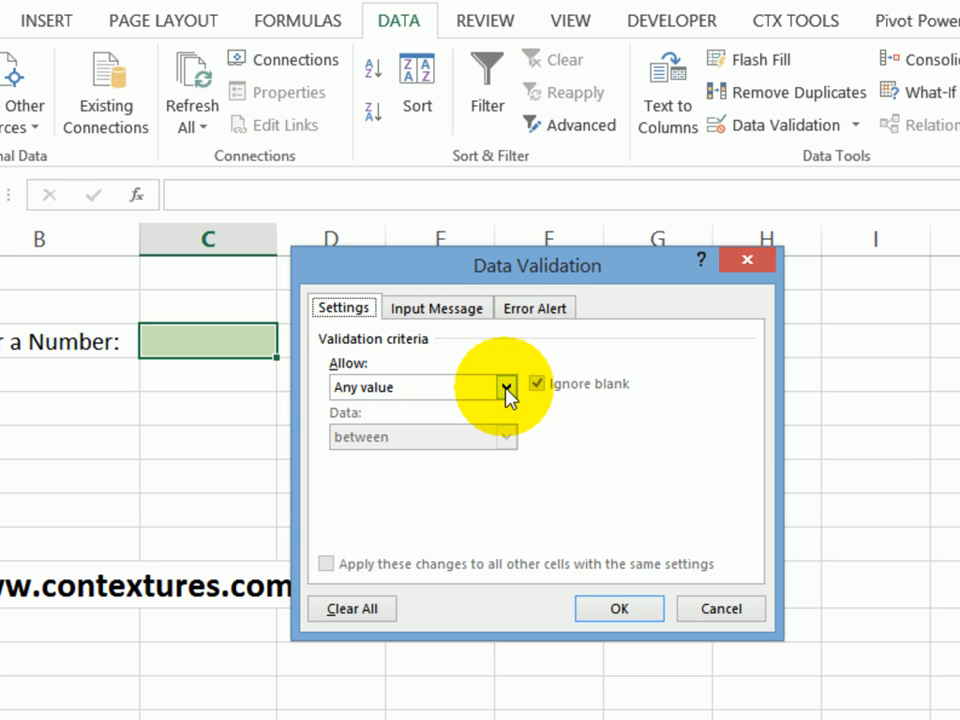
click(506, 387)
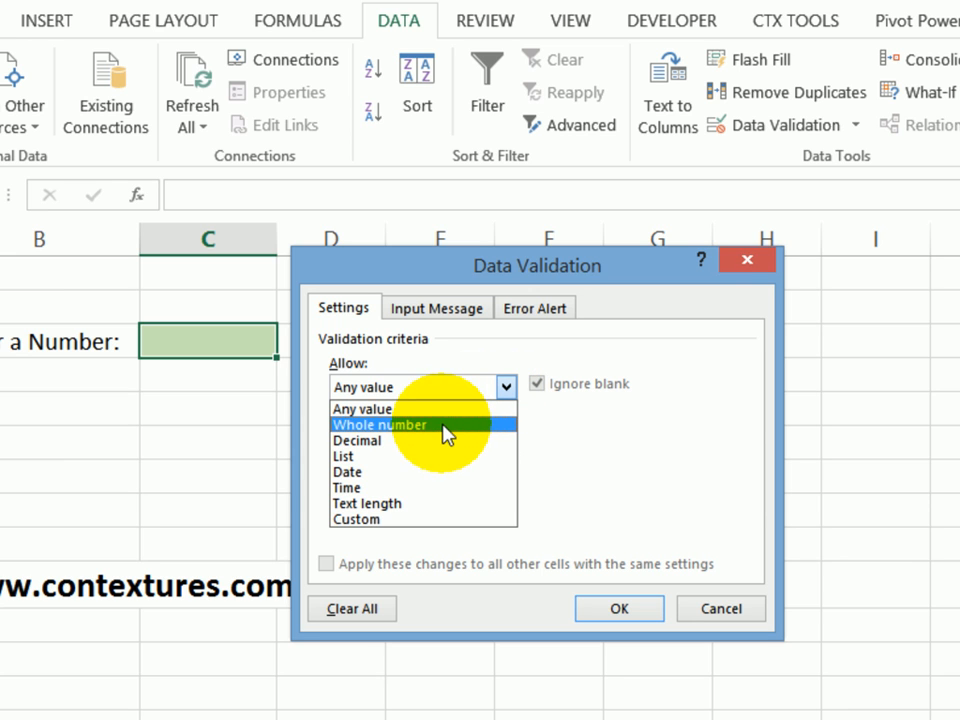
mouse_move(430, 434)
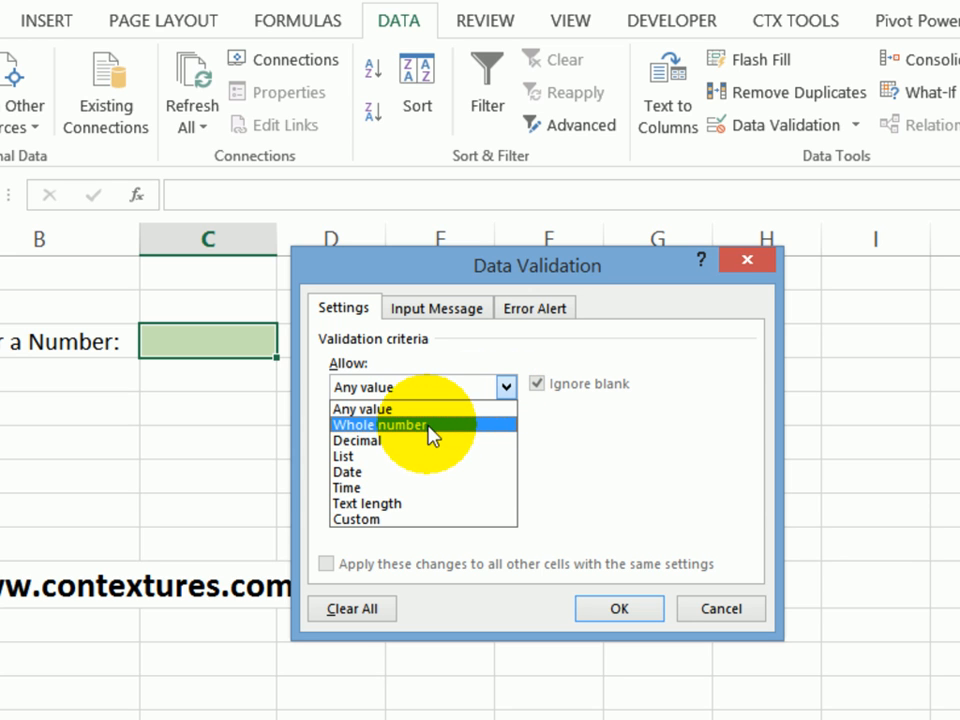
click(395, 424)
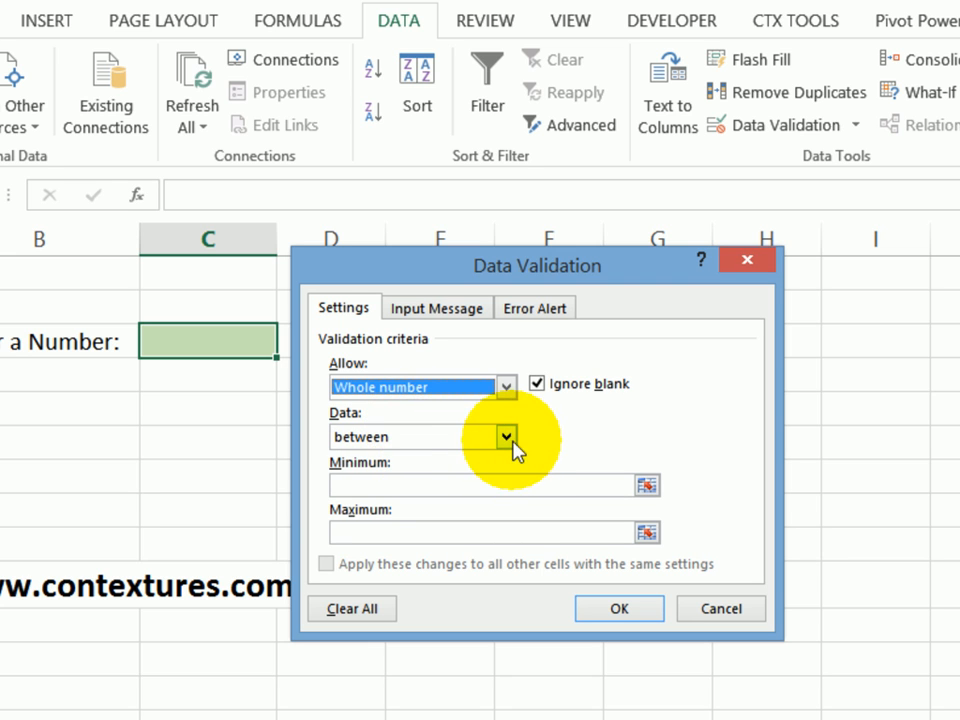
click(507, 437)
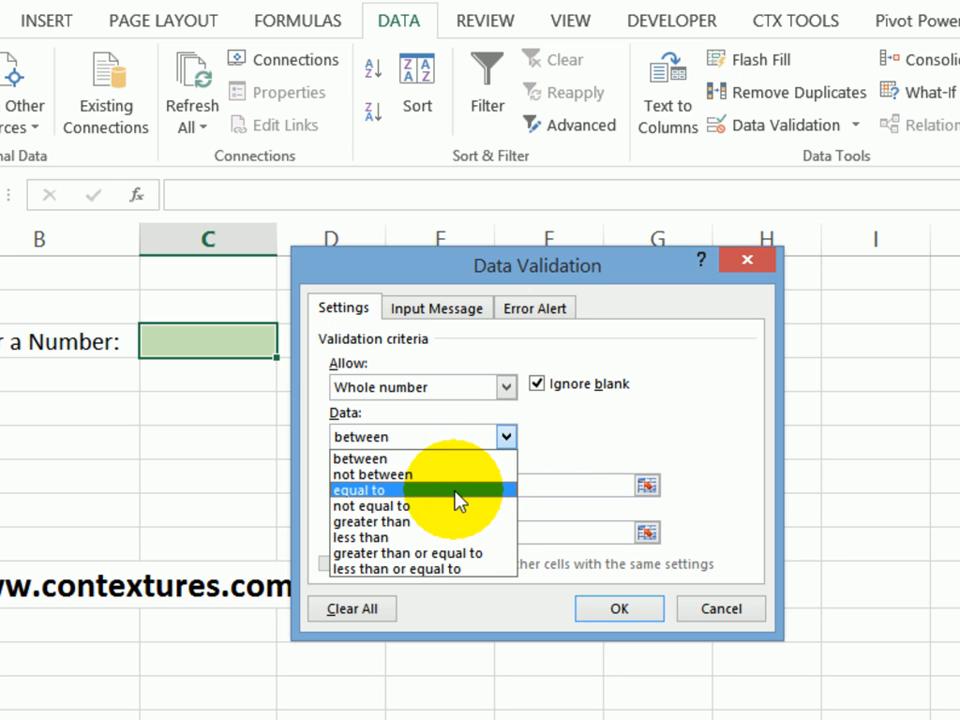
mouse_move(440, 537)
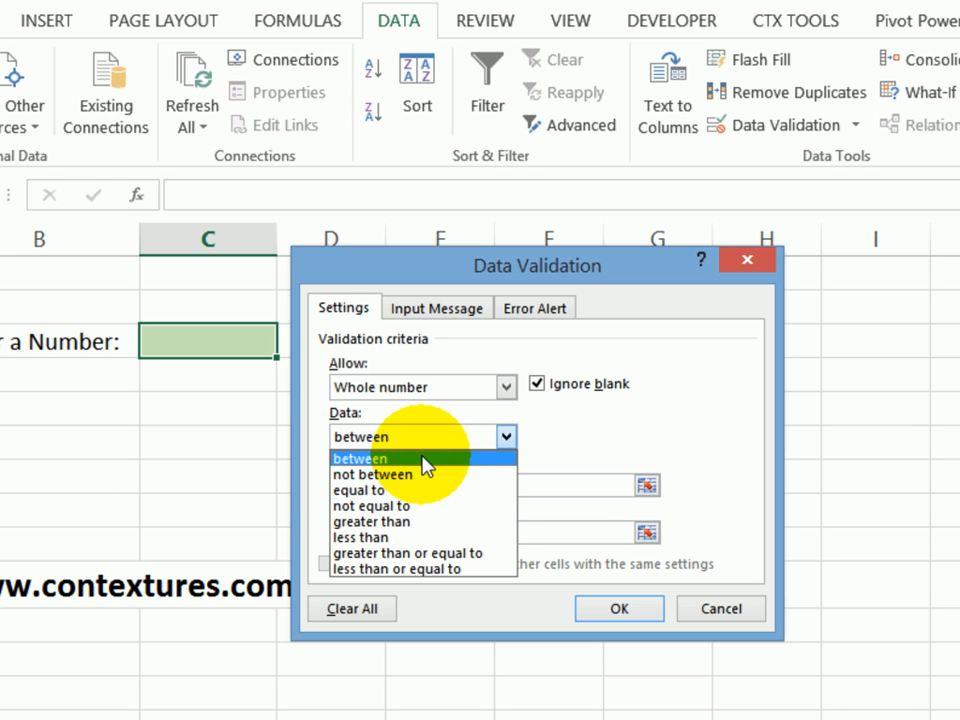
Step: Limit the whole-number rule to between a Minimum of 1 and Maximum of 10
click(360, 458)
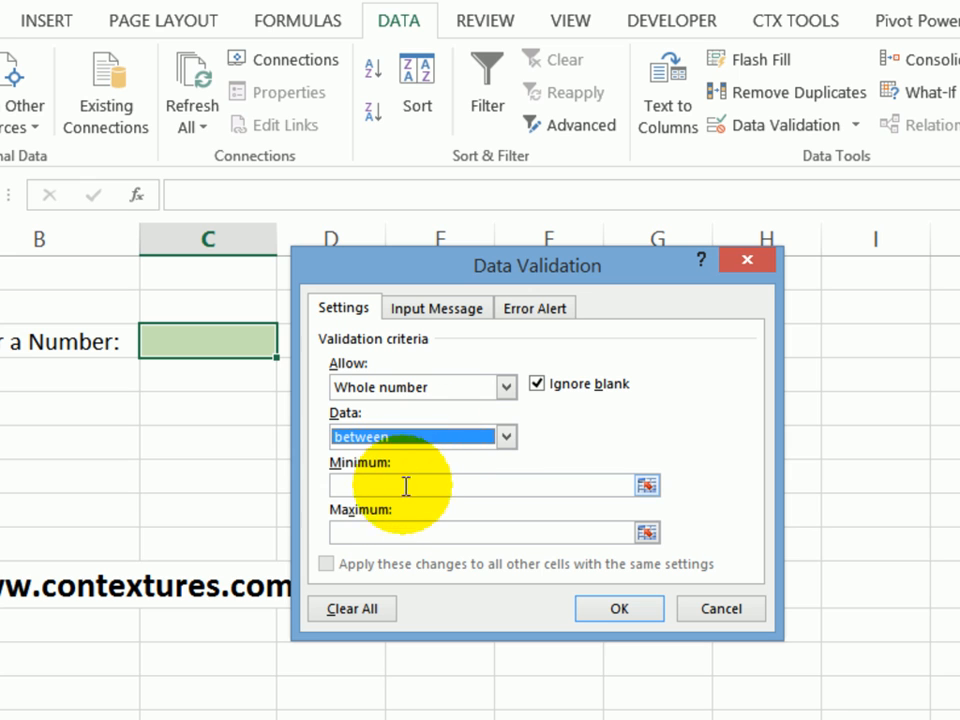
click(490, 485)
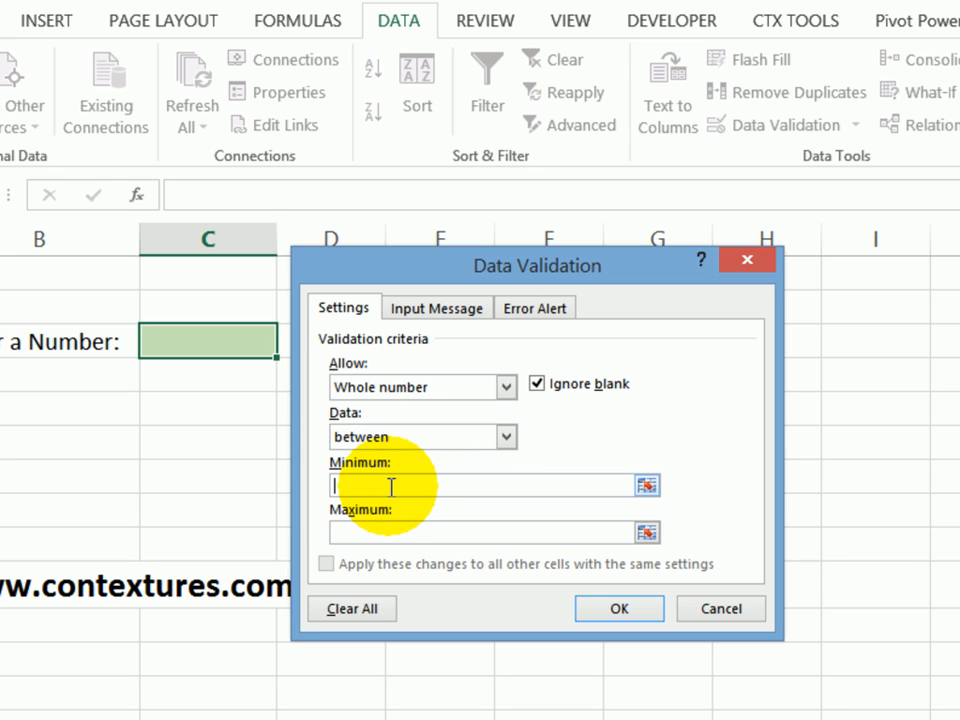
text(1)
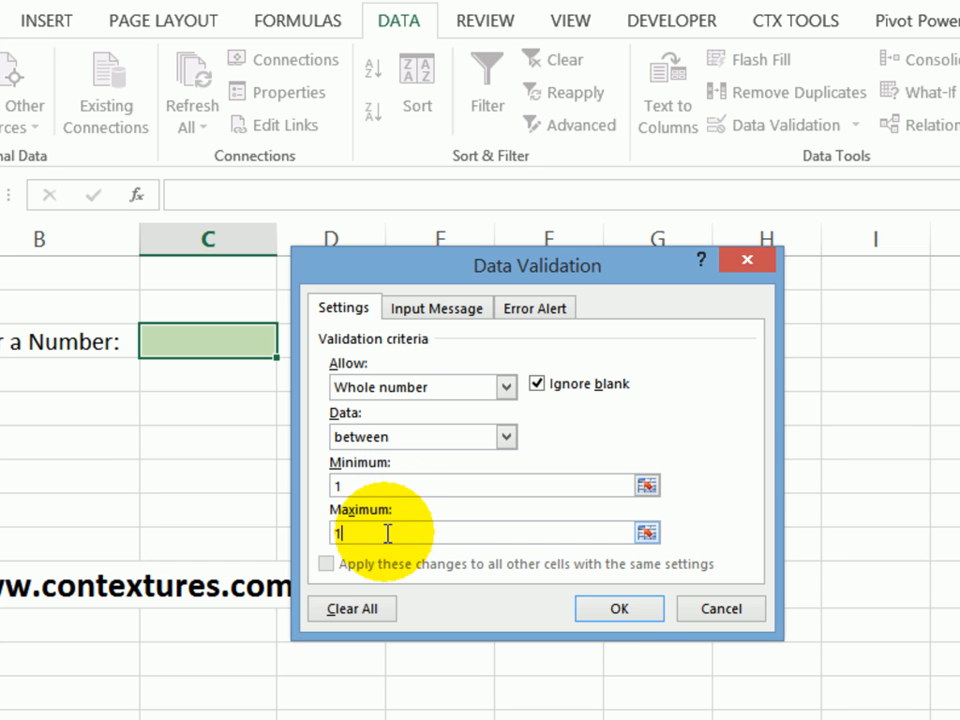
text(0)
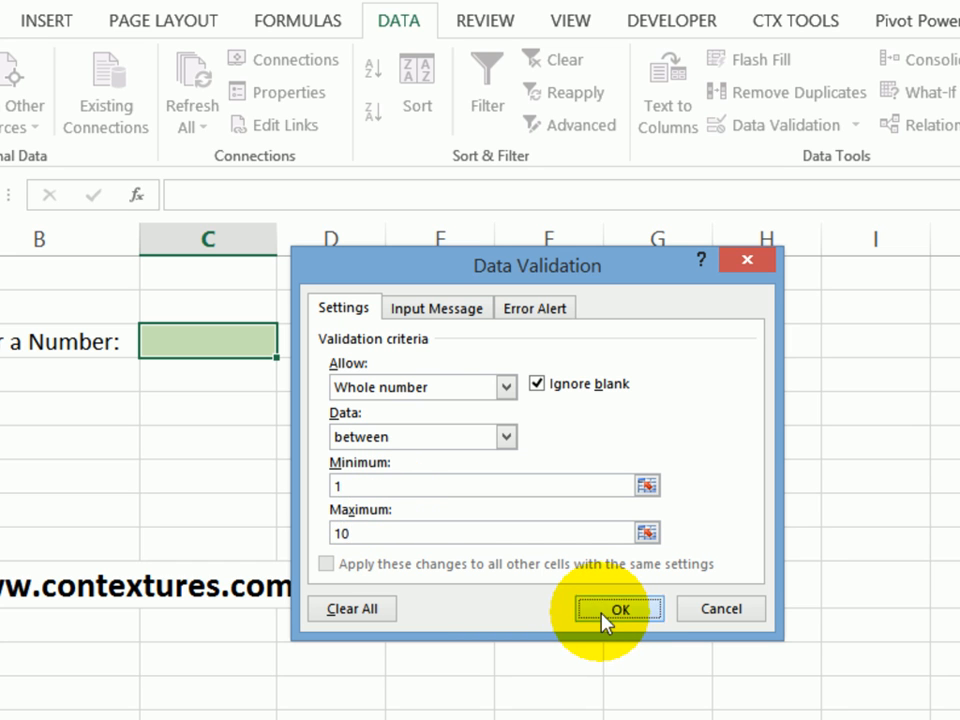
click(618, 609)
text(2)
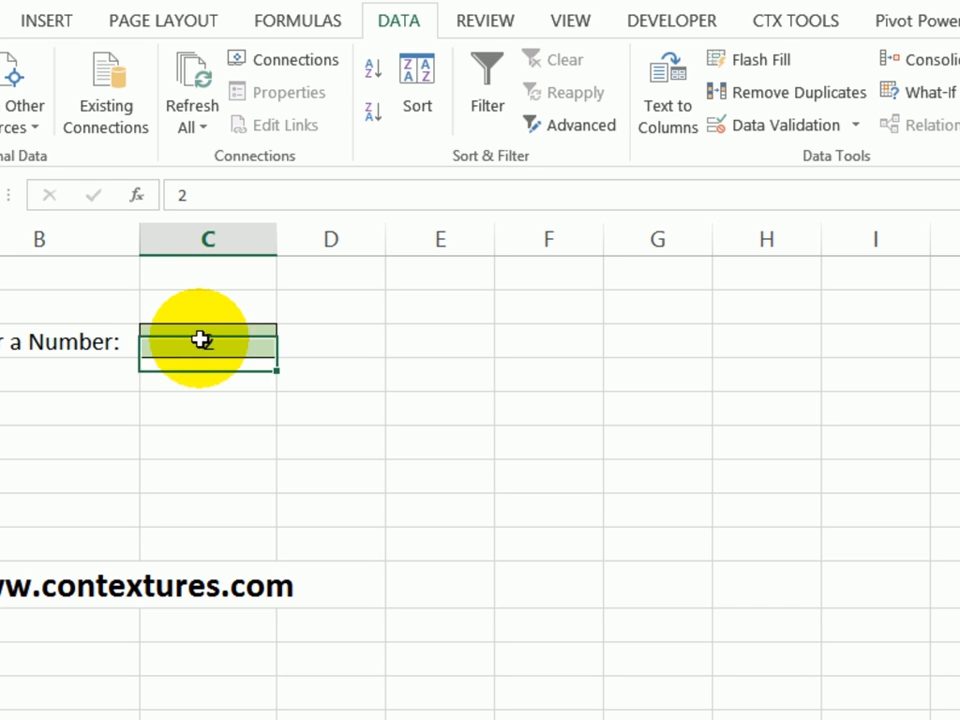
Step: Enter 11 in C3, cancel the invalid-value alert, and enter 2 instead
text(11)
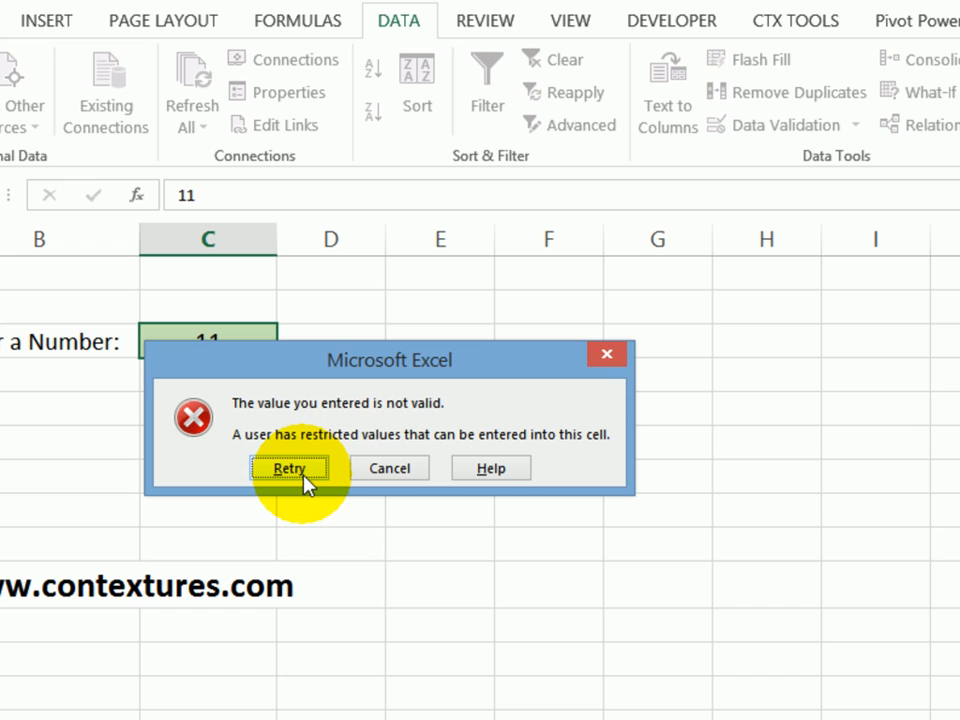
mouse_move(337, 485)
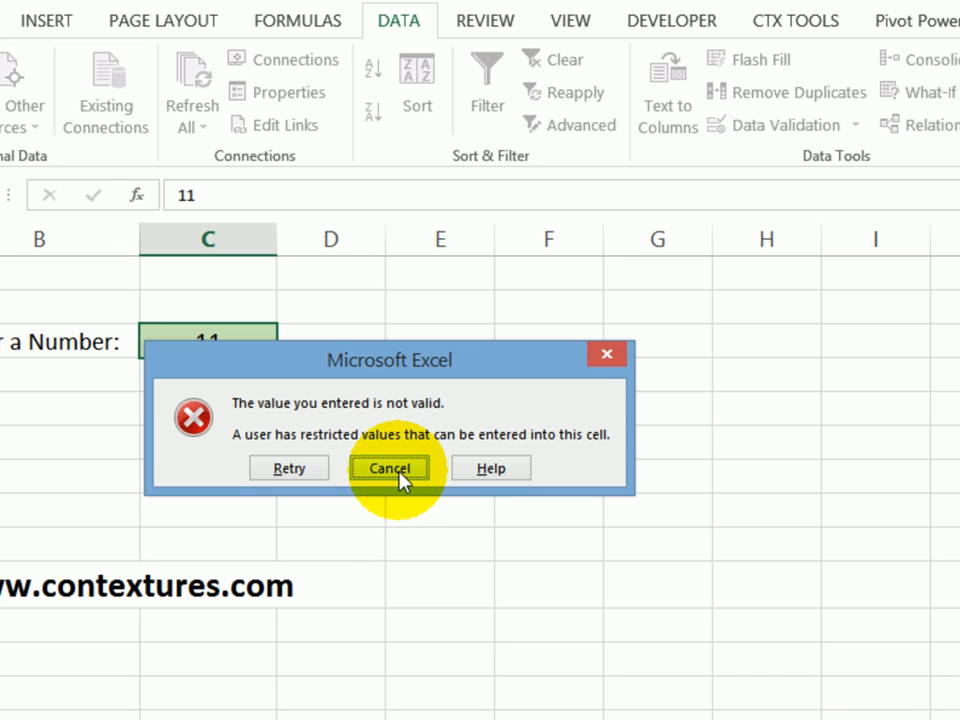
click(388, 467)
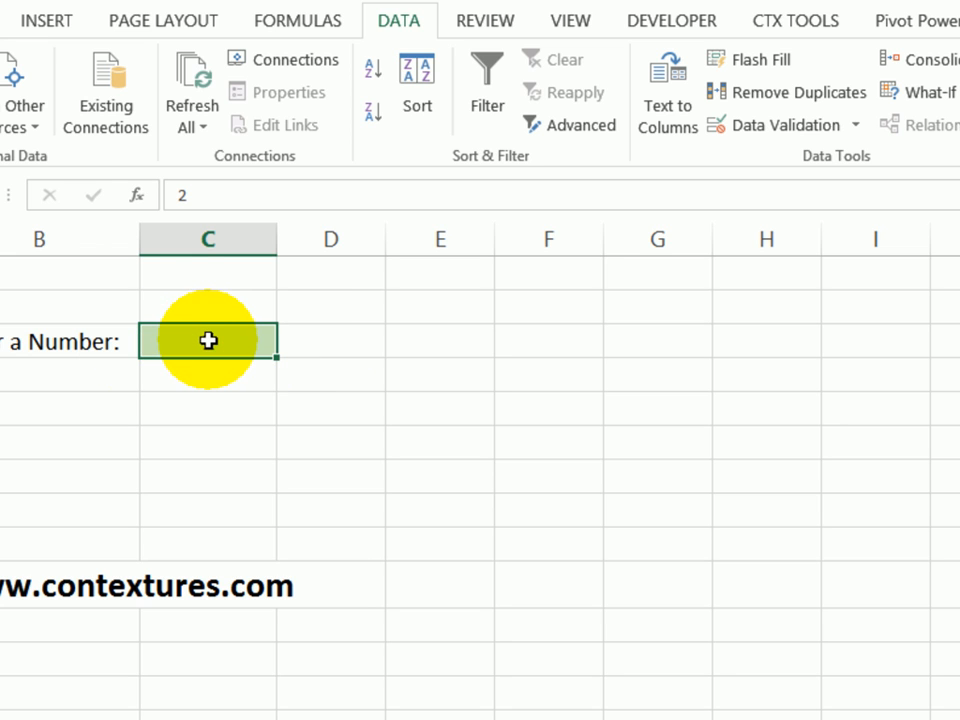
text(2)
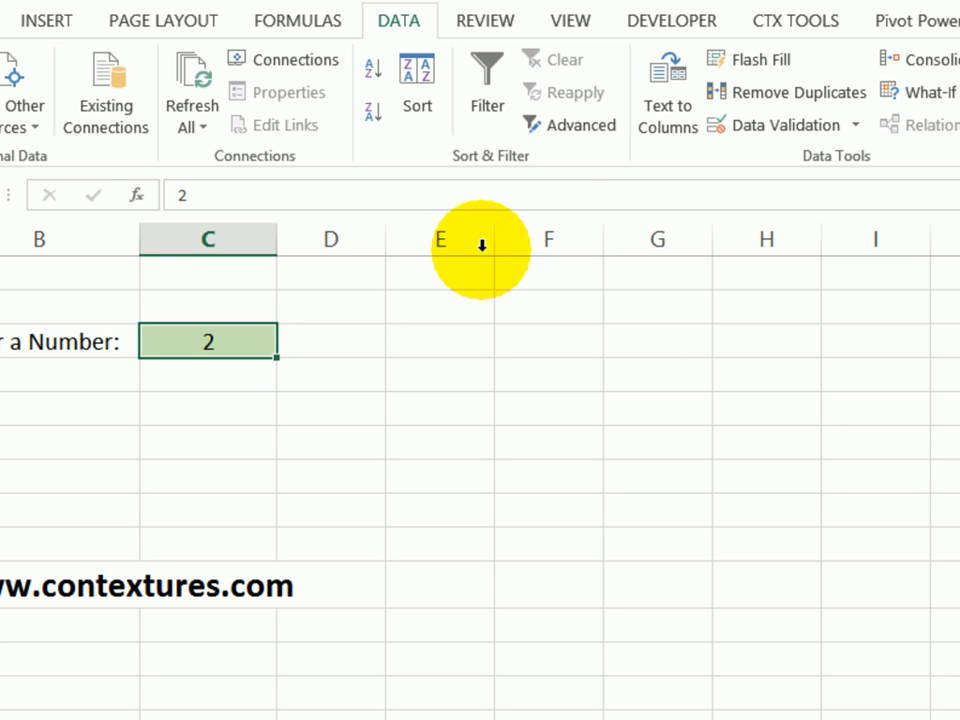
Step: Add an input message titled 'Whole Number' reading 'Enter a Whole Number between 1 and 10'
click(778, 124)
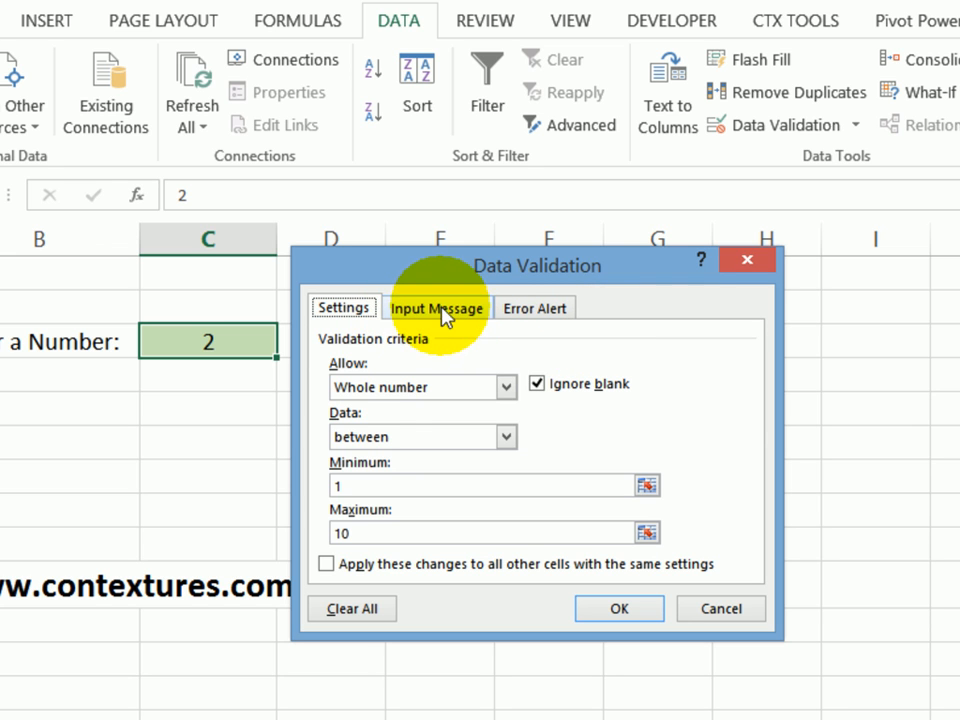
click(436, 307)
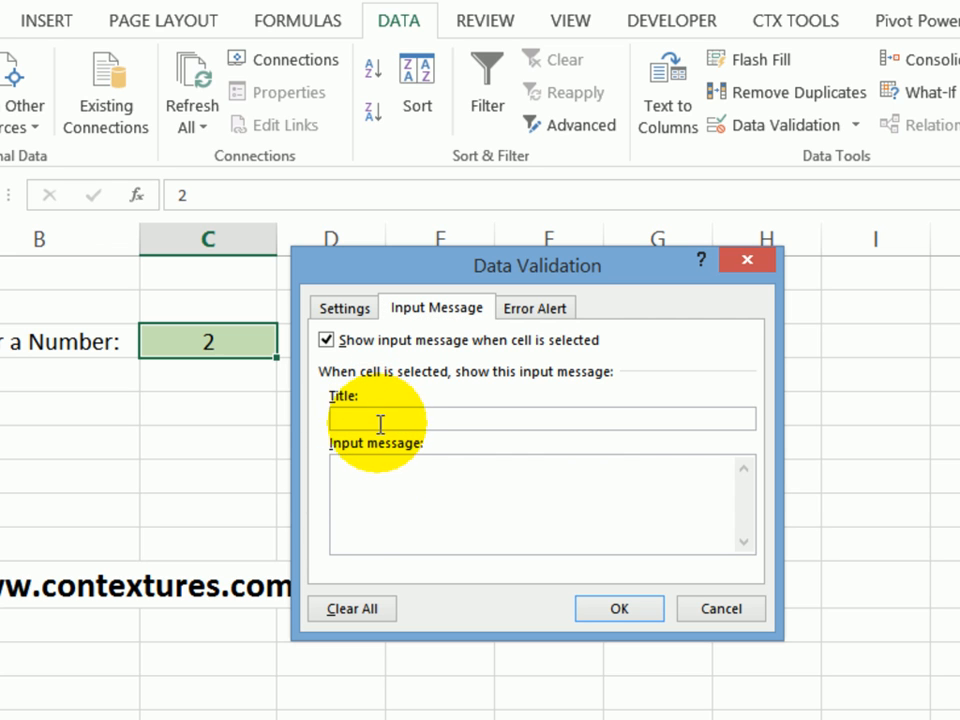
mouse_move(358, 417)
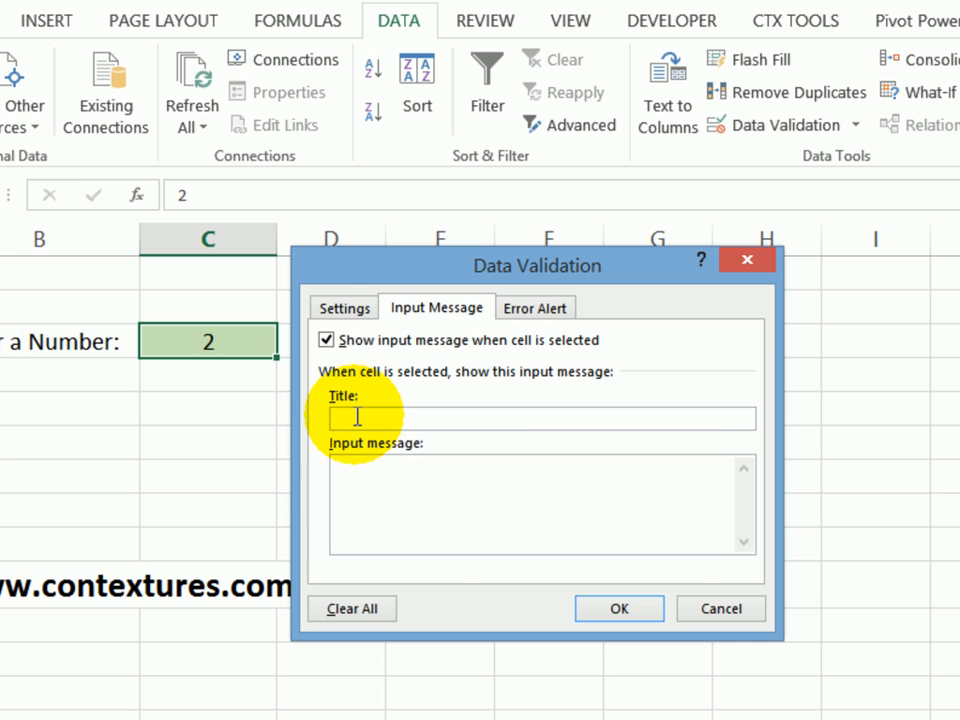
text(Whole Number)
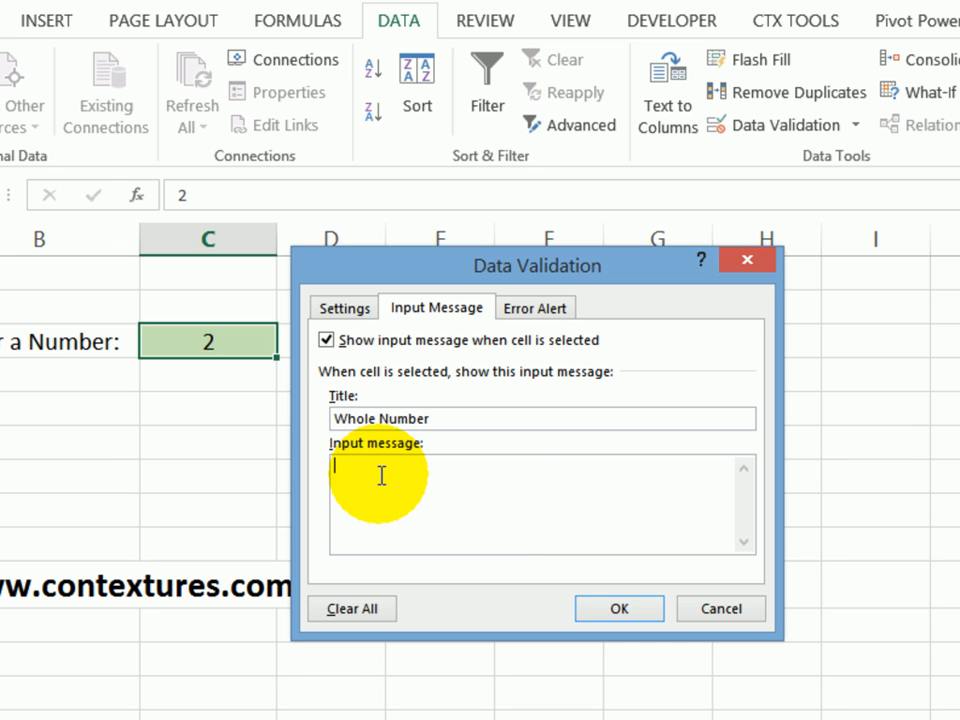
text(Enter a Whole Number between 1 and 1)
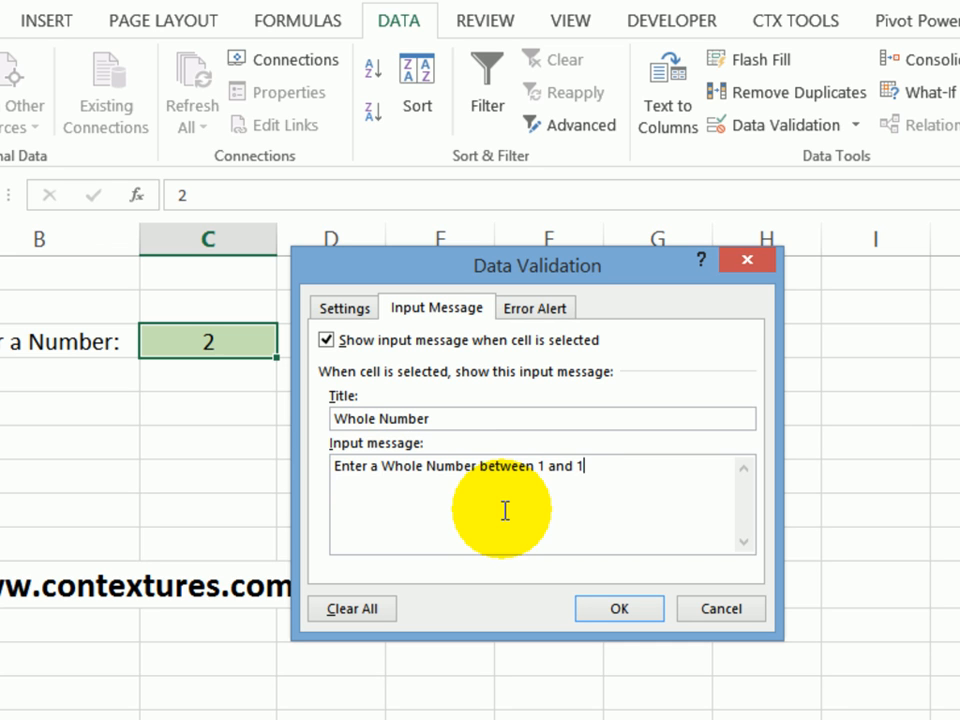
text(0)
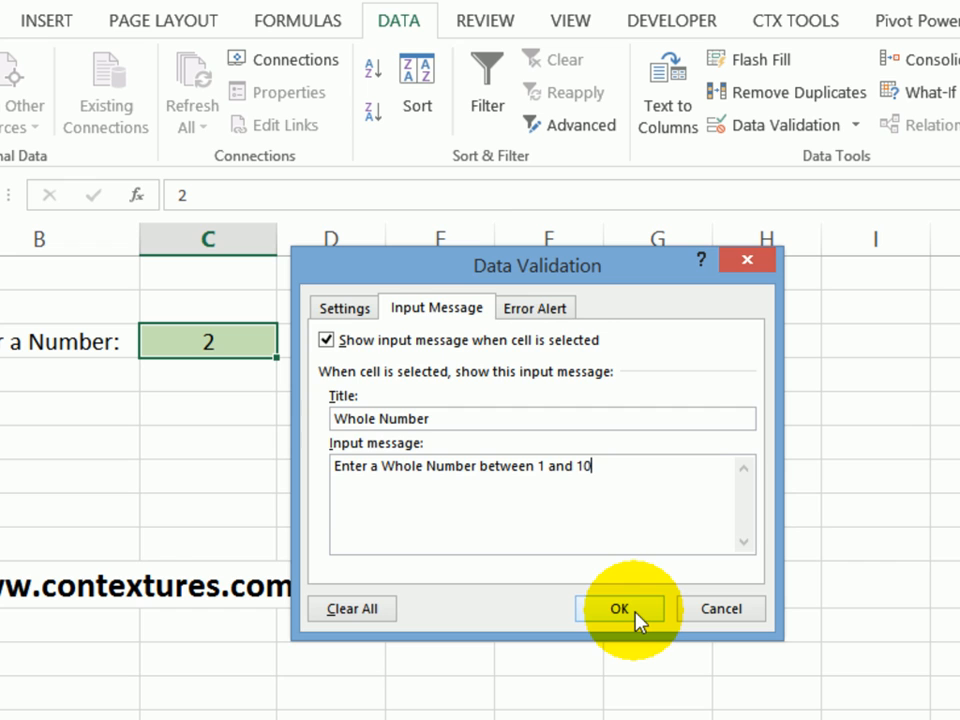
click(618, 608)
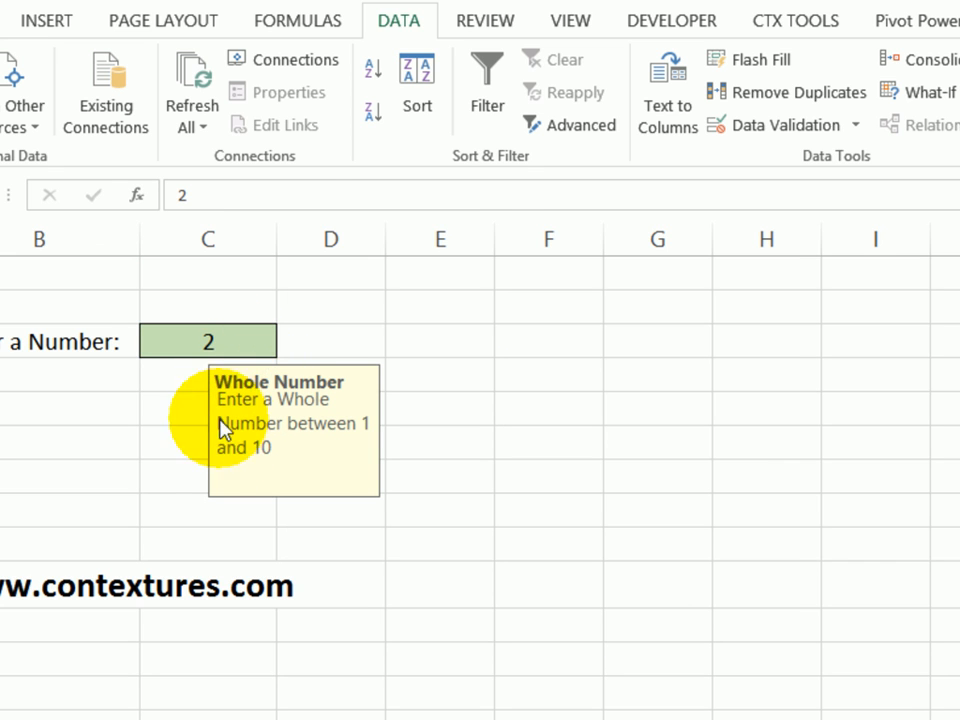
click(435, 340)
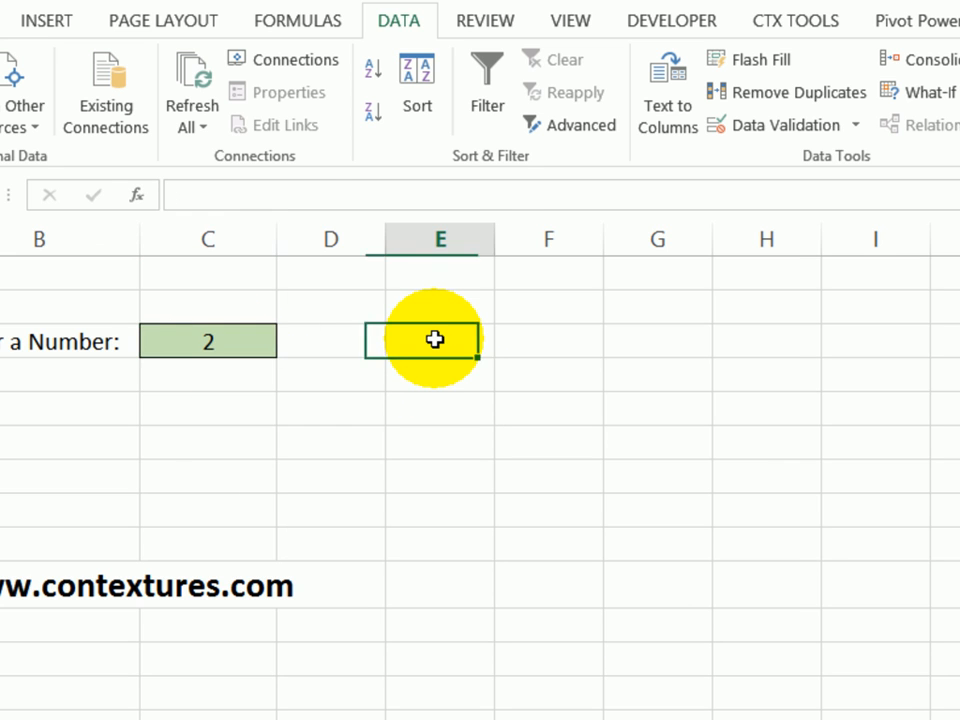
click(208, 341)
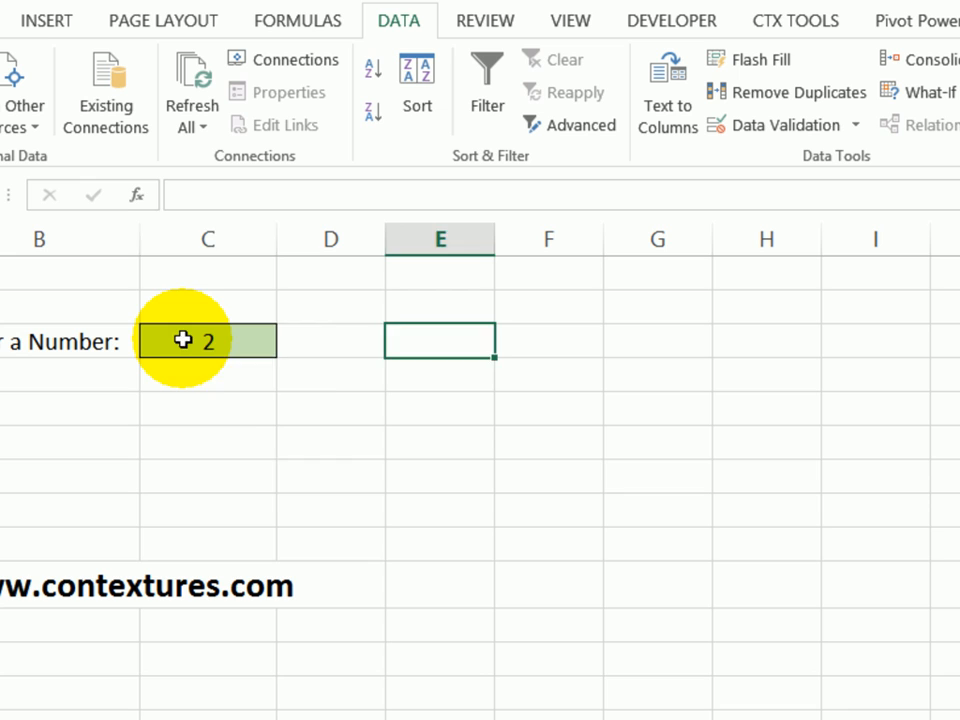
click(207, 341)
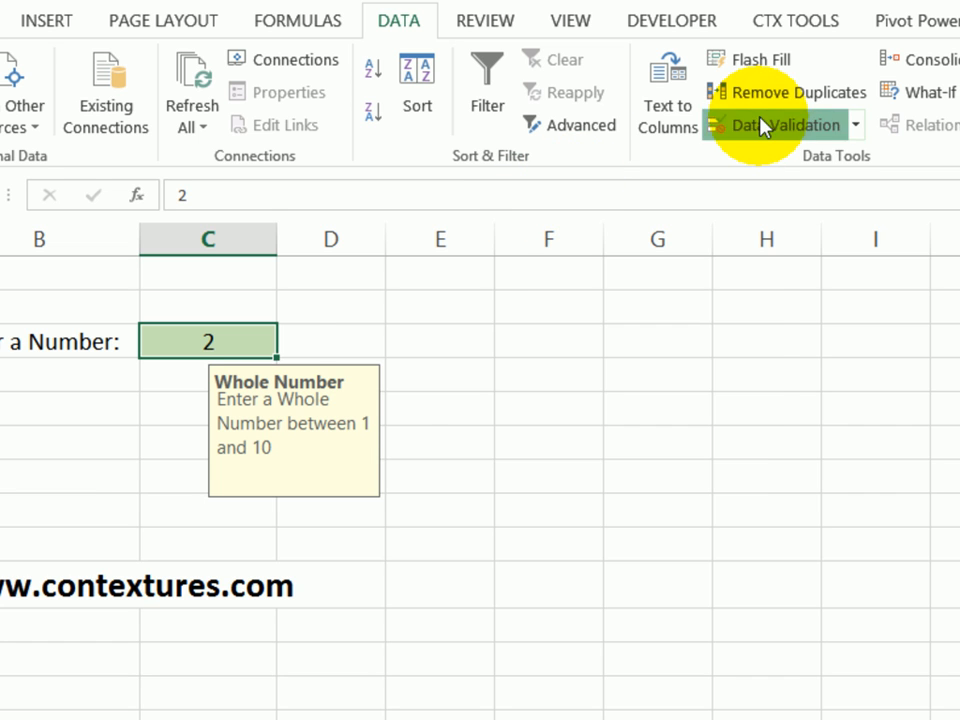
Step: Set a Warning-style error alert titled 'Whole Number' with a message requesting 1 to 10
click(775, 124)
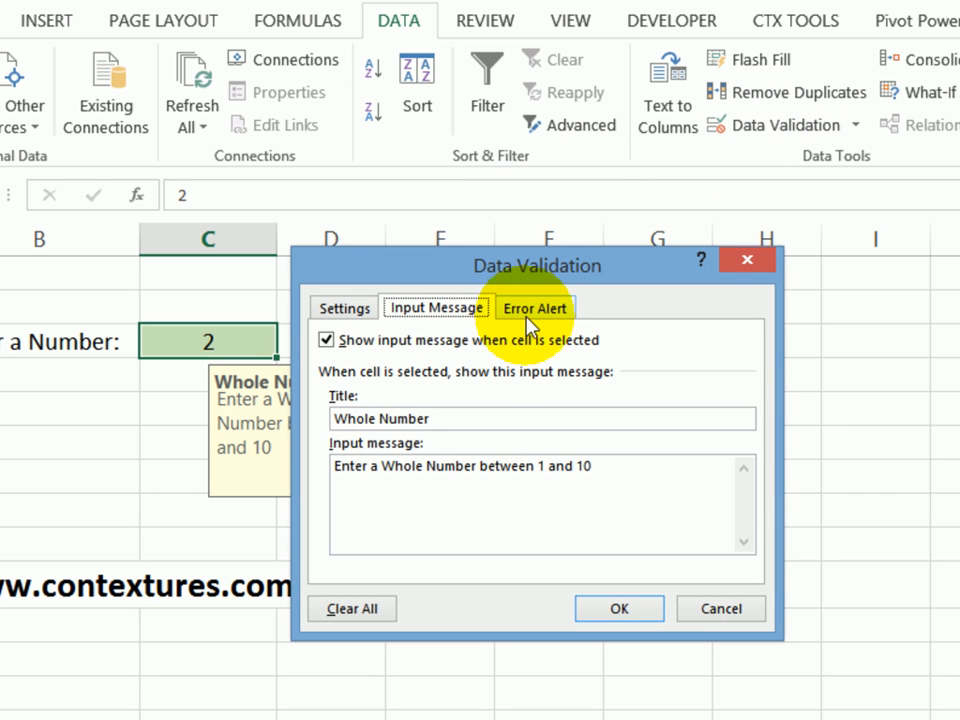
click(535, 307)
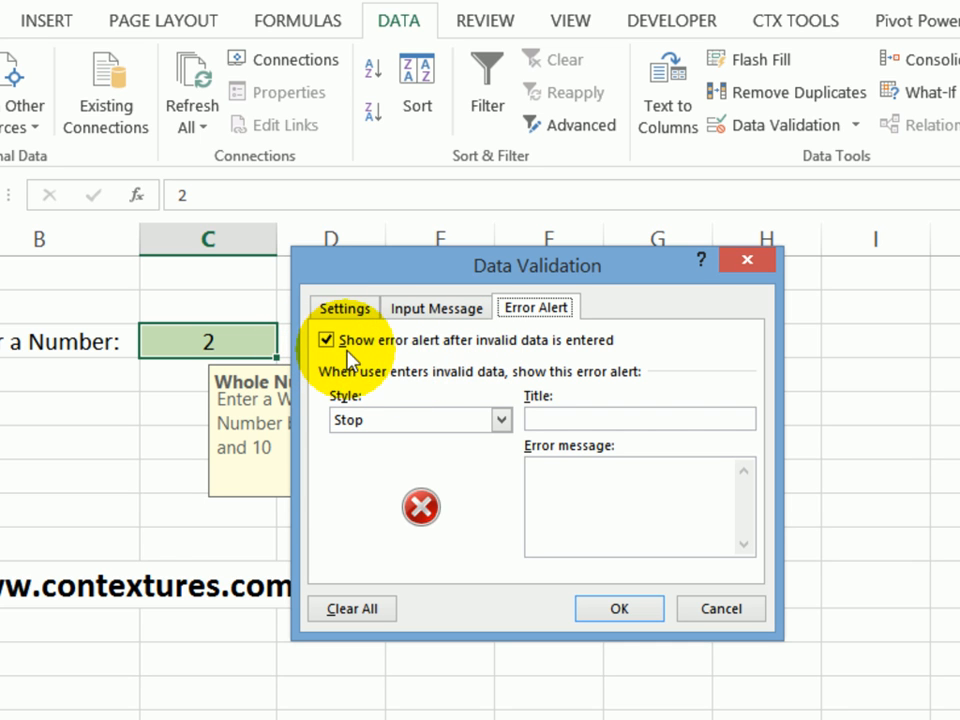
mouse_move(500, 362)
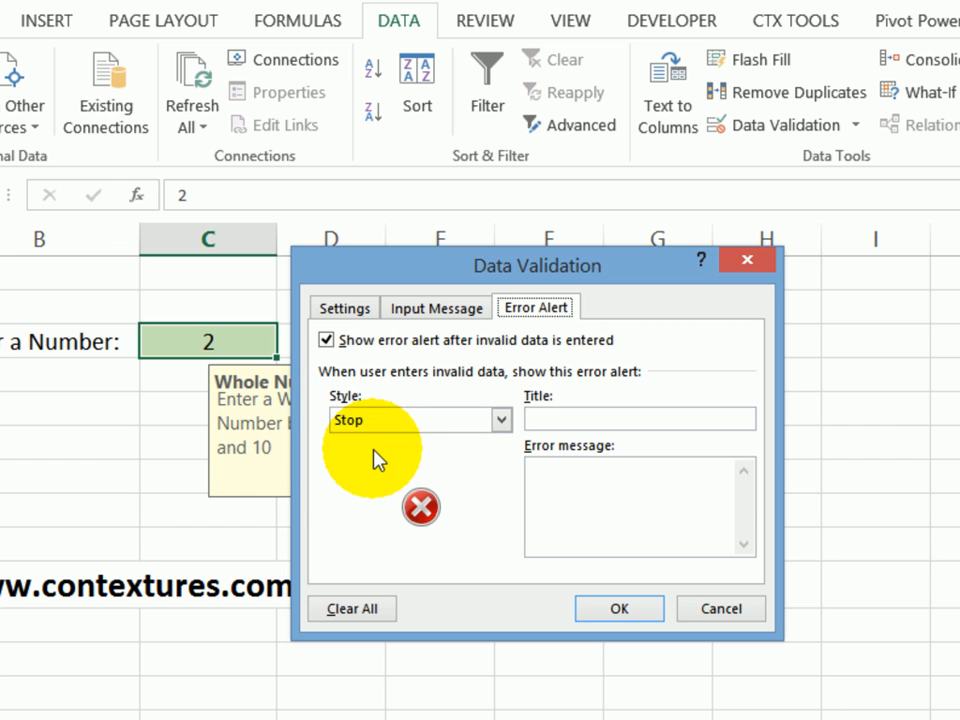
mouse_move(380, 460)
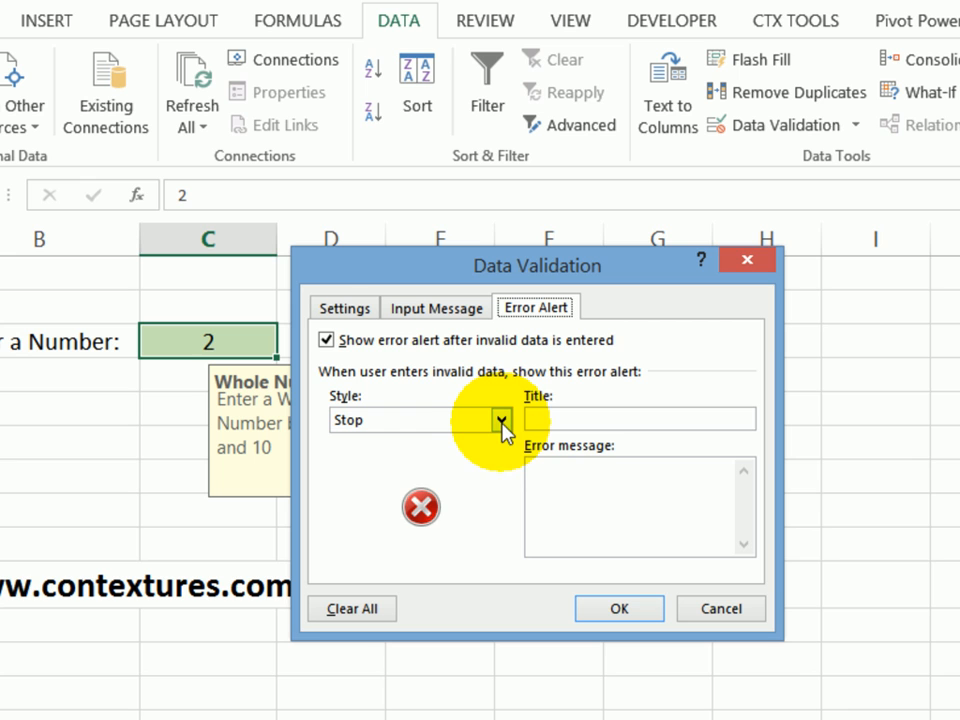
click(508, 419)
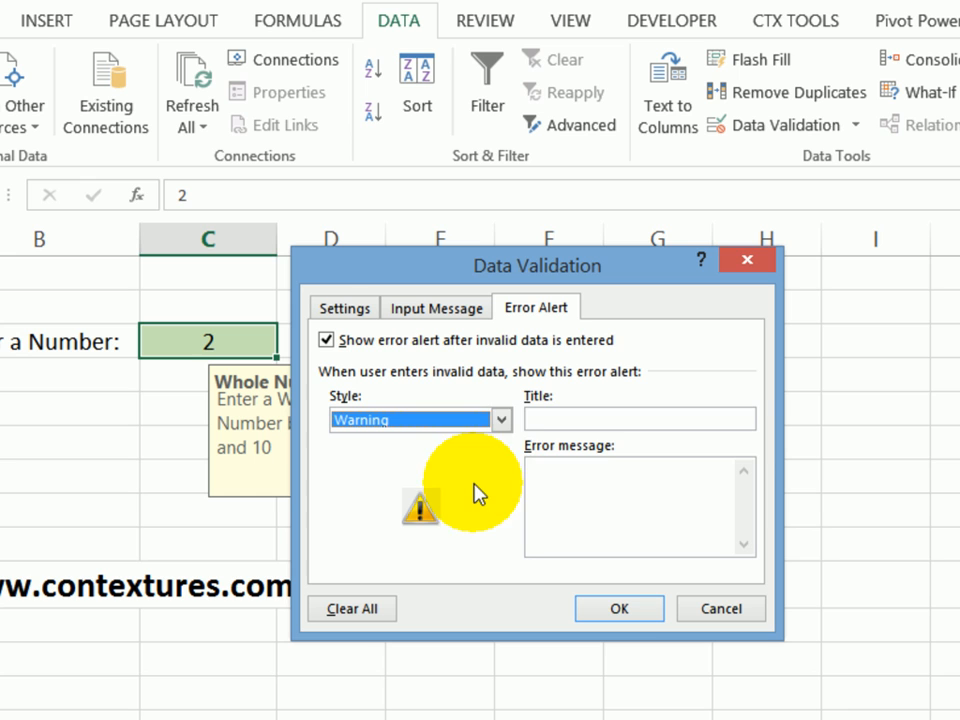
click(640, 418)
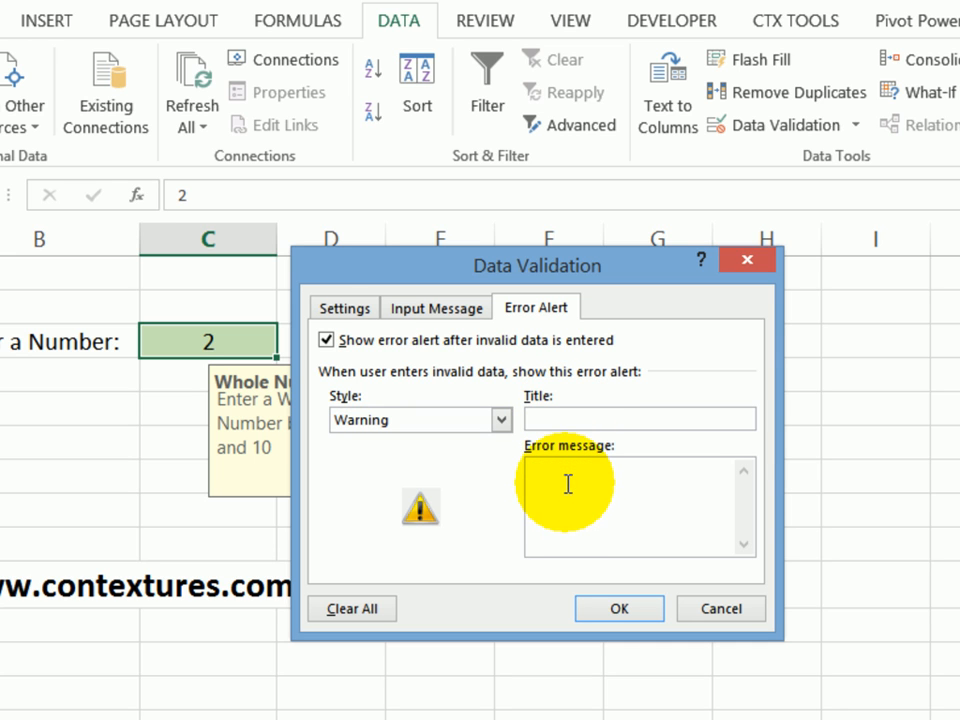
text(Please enter a whole numbeer)
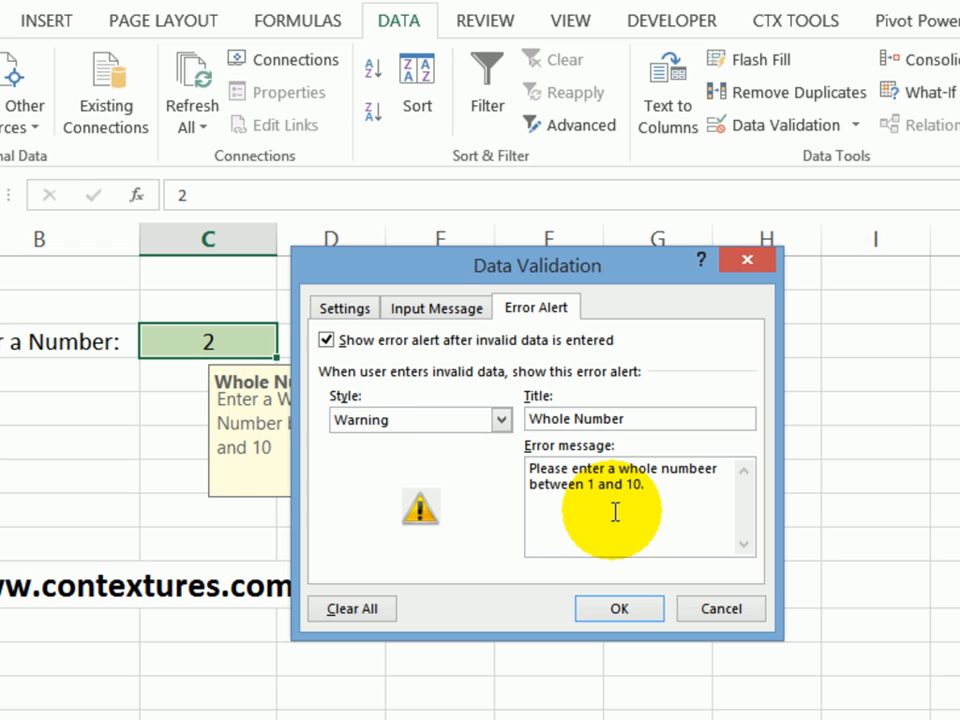
mouse_move(455, 553)
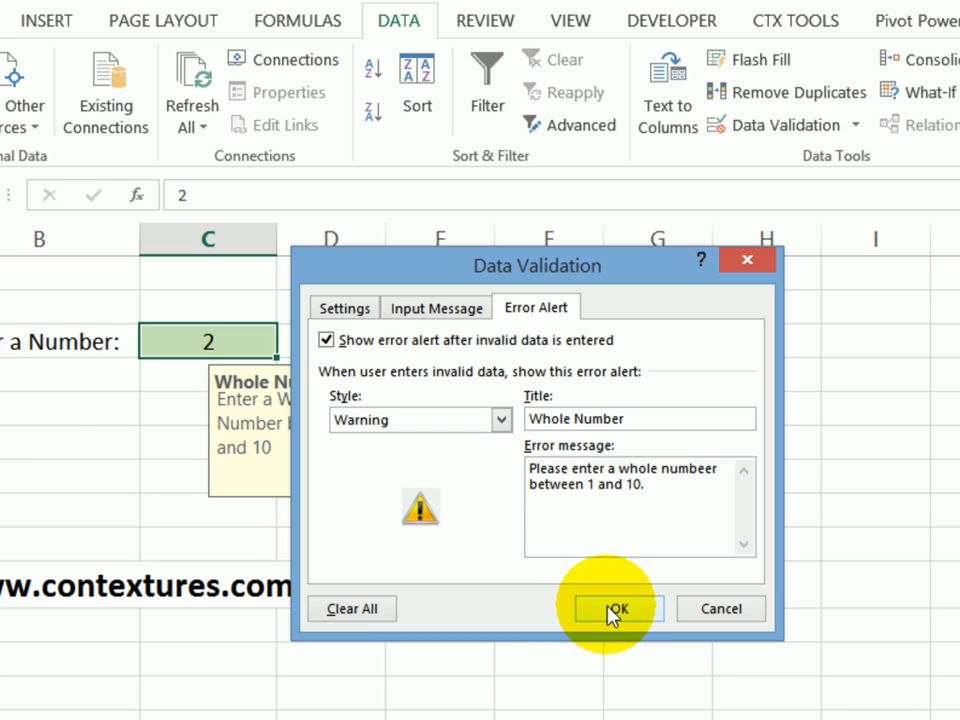
click(618, 608)
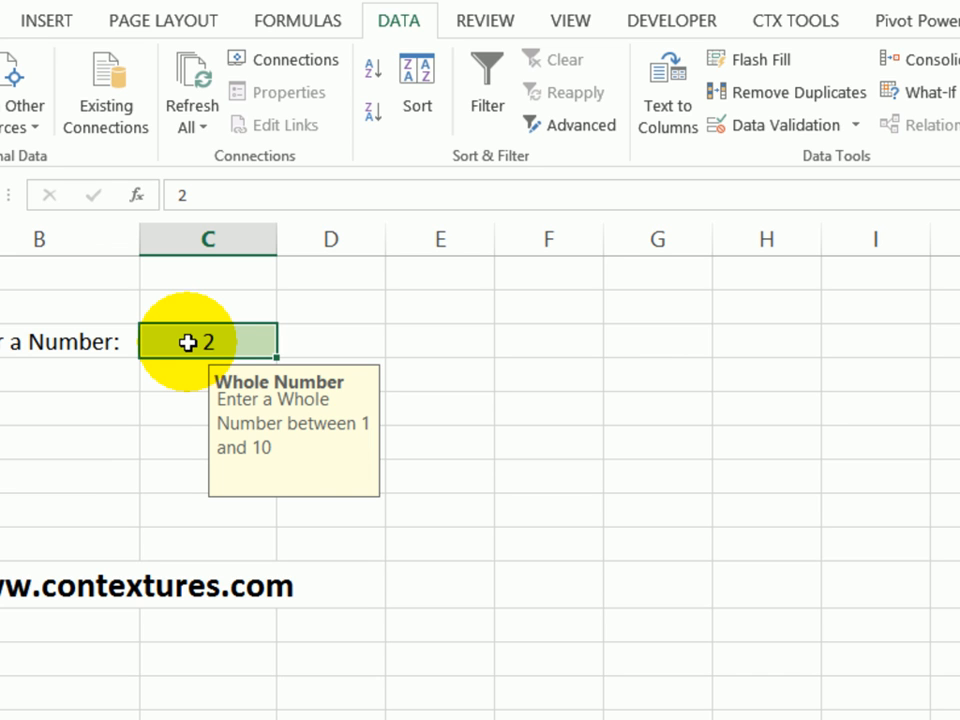
Step: Enter 12 in C3 and accept the warning to keep it
text(12)
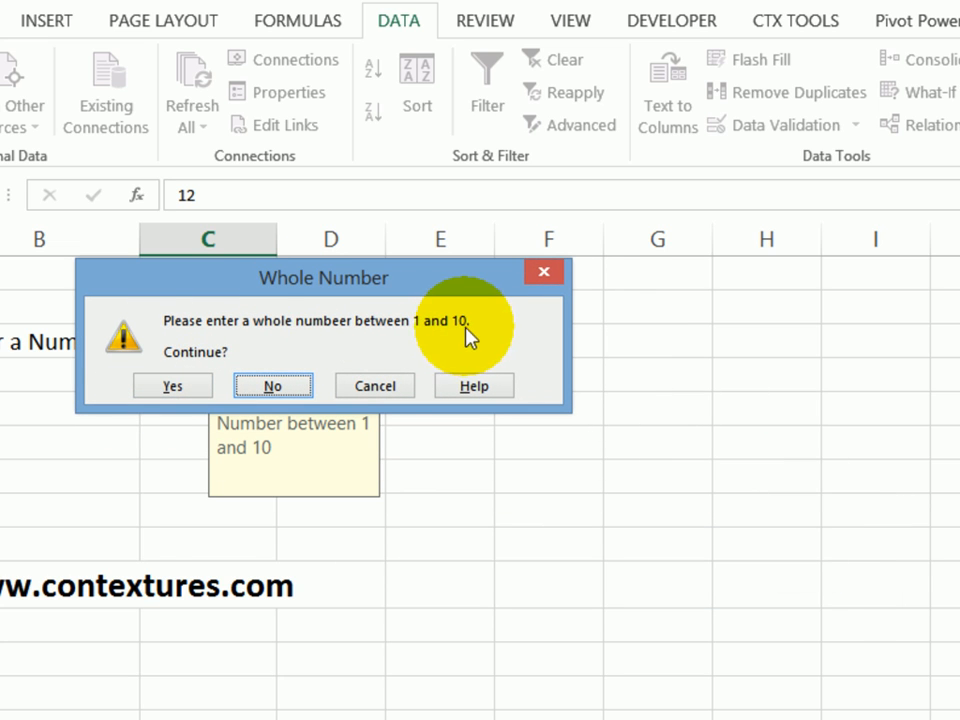
mouse_move(157, 360)
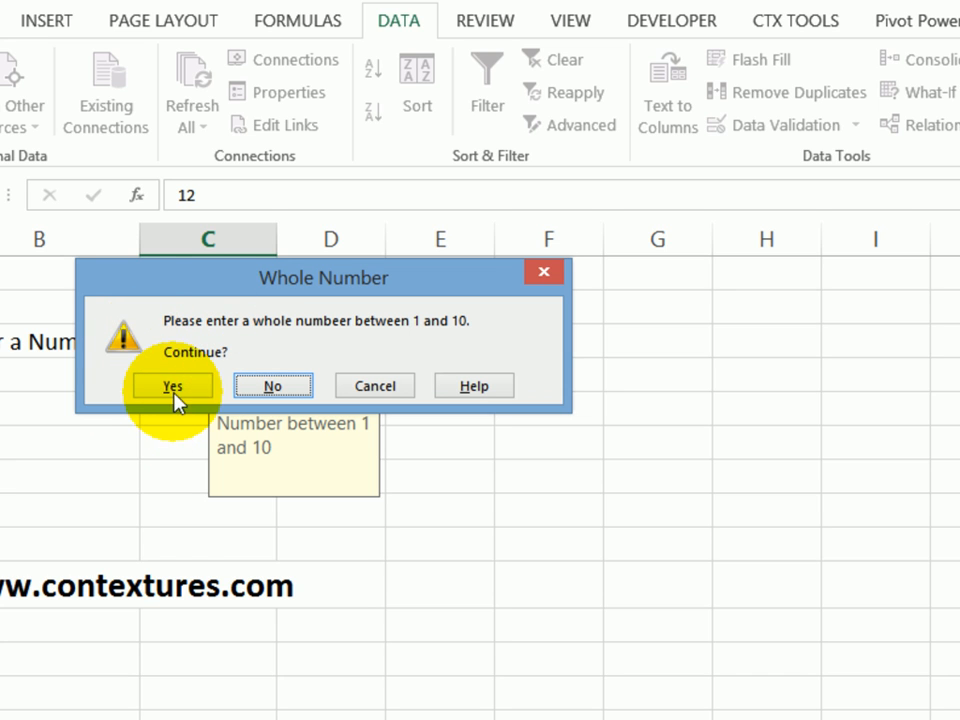
click(172, 385)
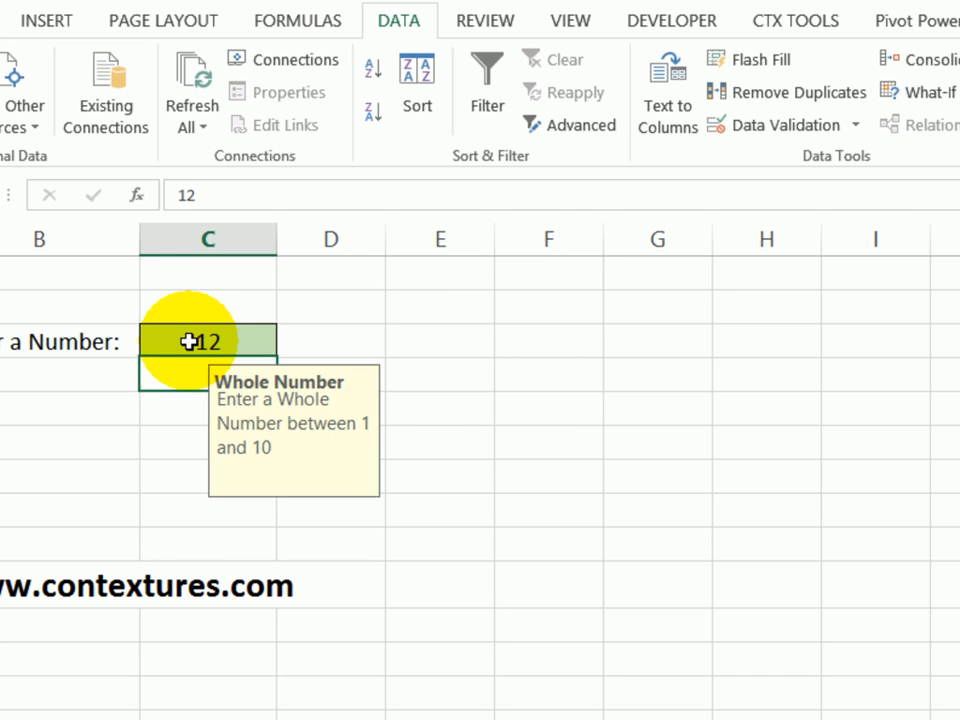